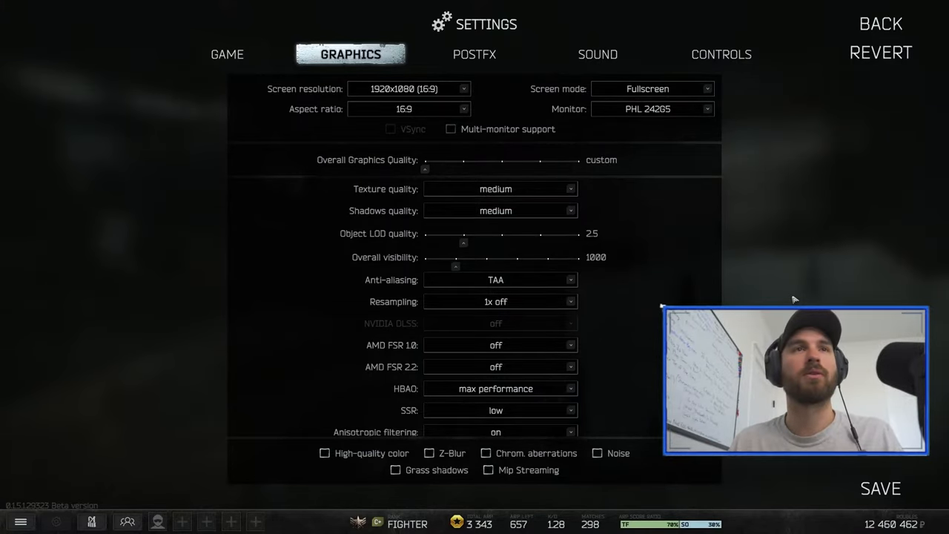
pyautogui.click(227, 53)
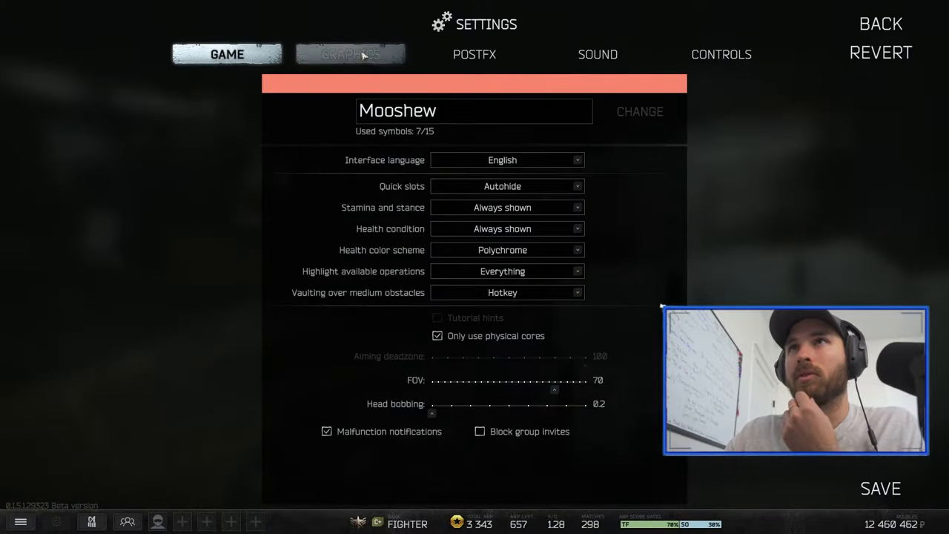
pyautogui.click(350, 53)
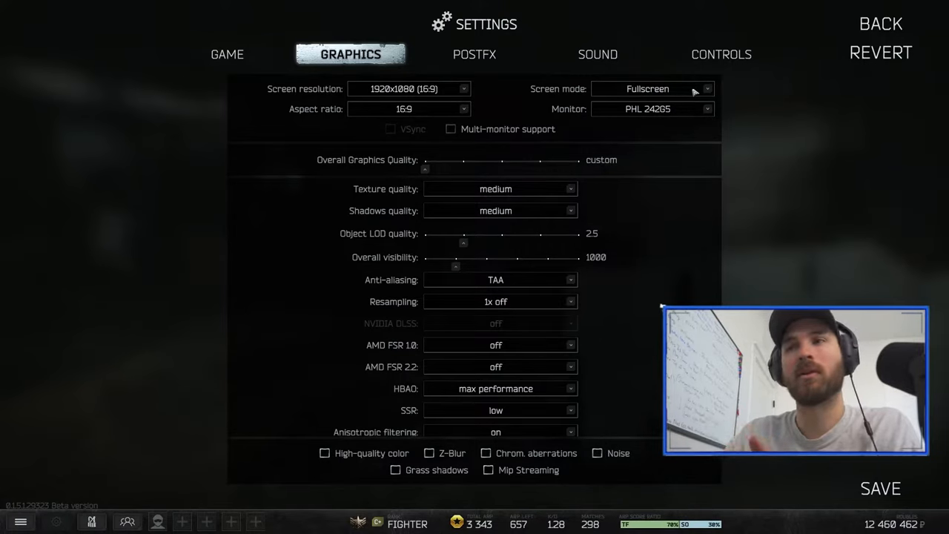
pyautogui.moveTo(739, 127)
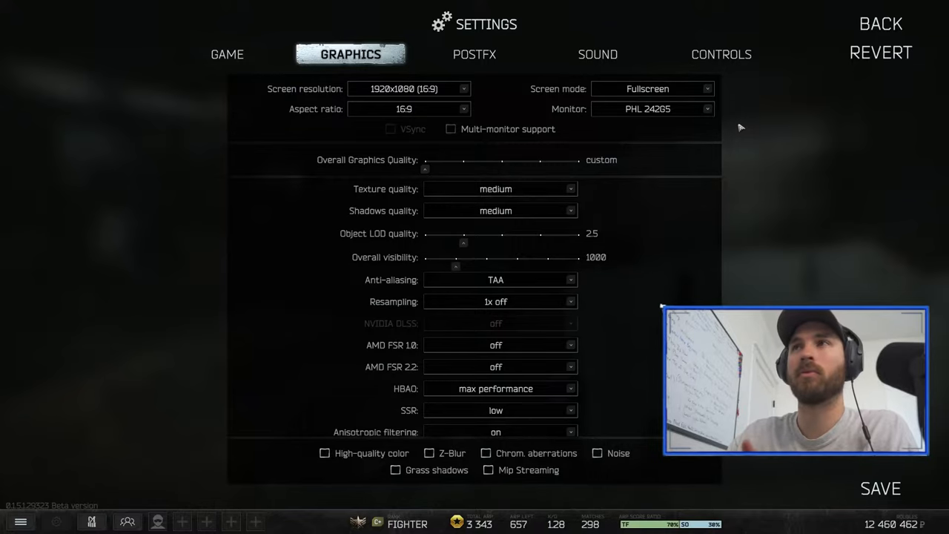
pyautogui.moveTo(739, 141)
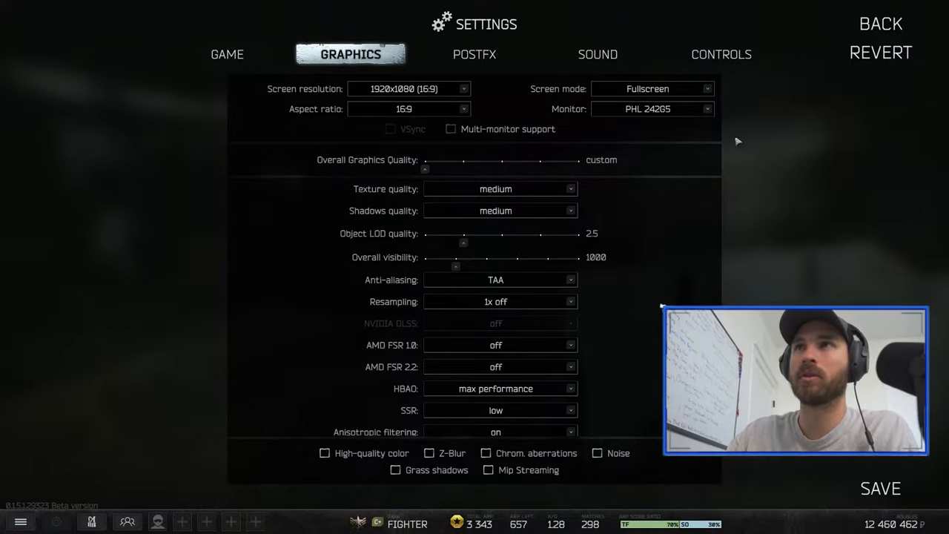
pyautogui.moveTo(433, 196)
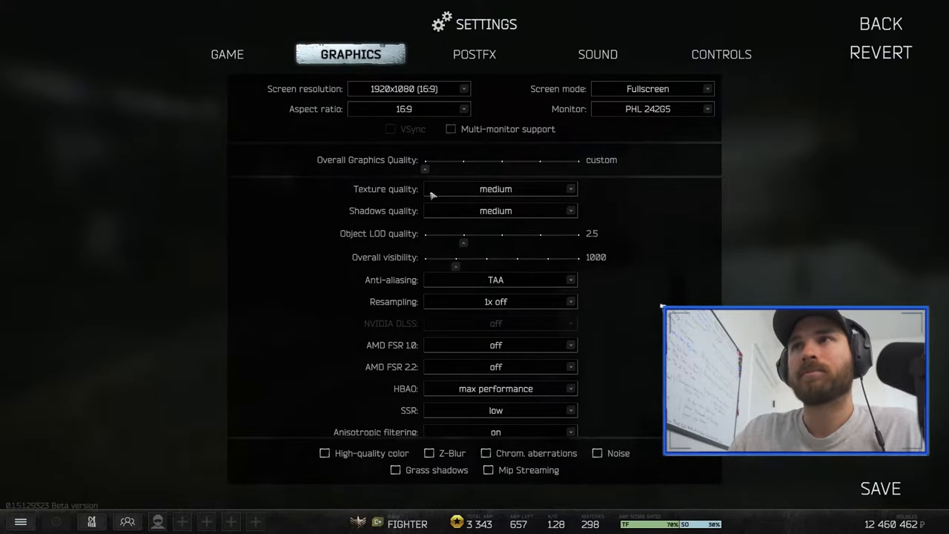
pyautogui.moveTo(389, 223)
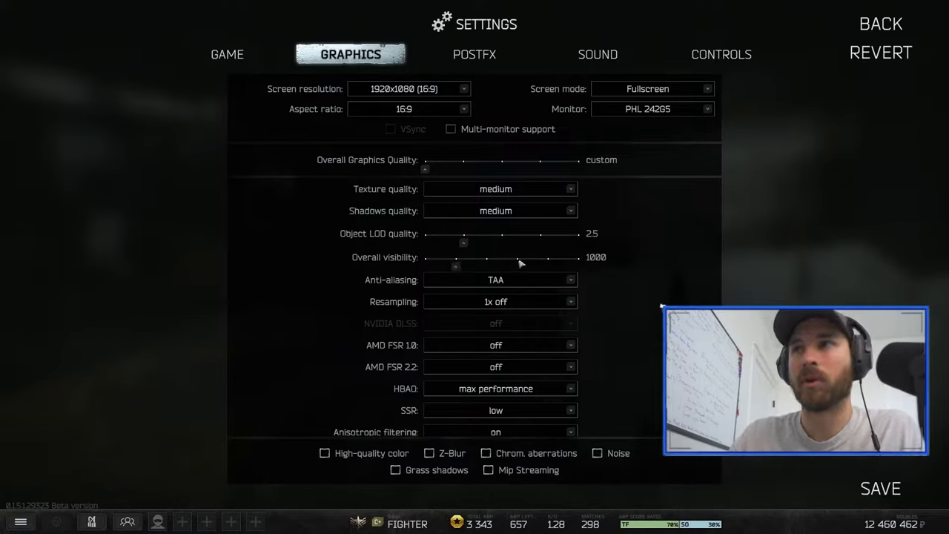
pyautogui.moveTo(456, 266); pyautogui.dragTo(520, 265)
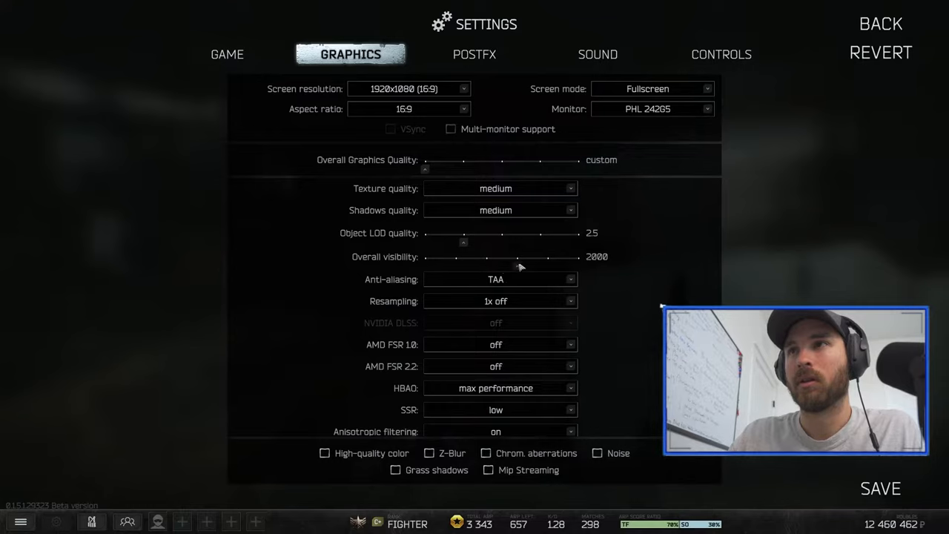
pyautogui.moveTo(519, 257); pyautogui.dragTo(457, 256)
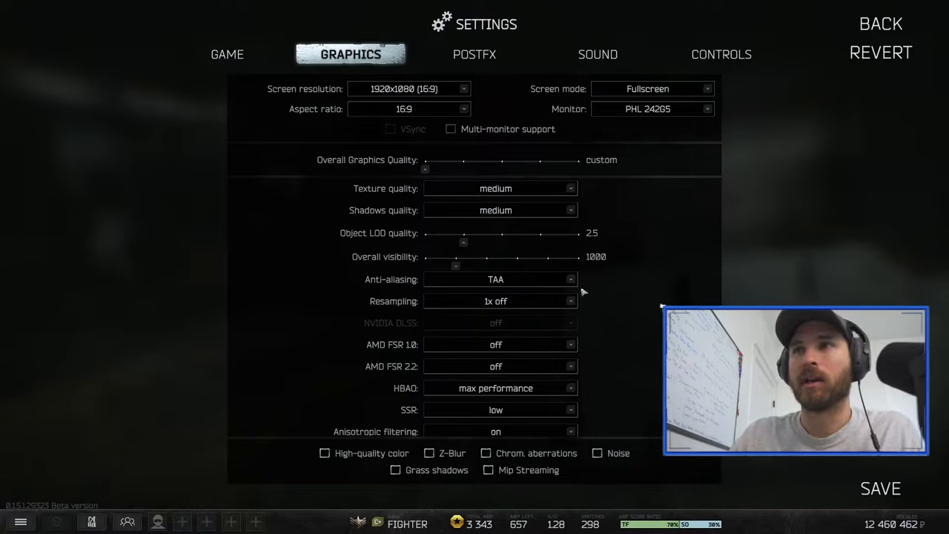
pyautogui.moveTo(620, 313)
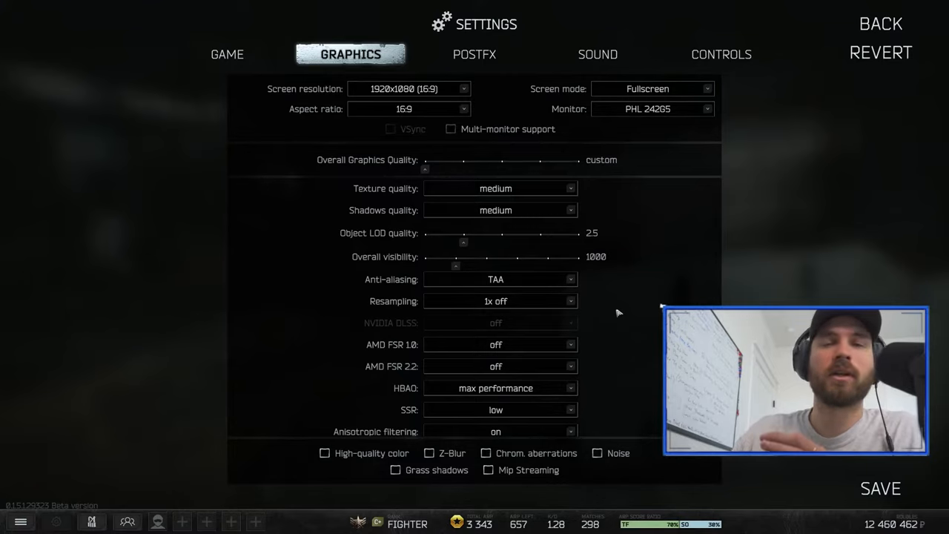
pyautogui.moveTo(392, 344)
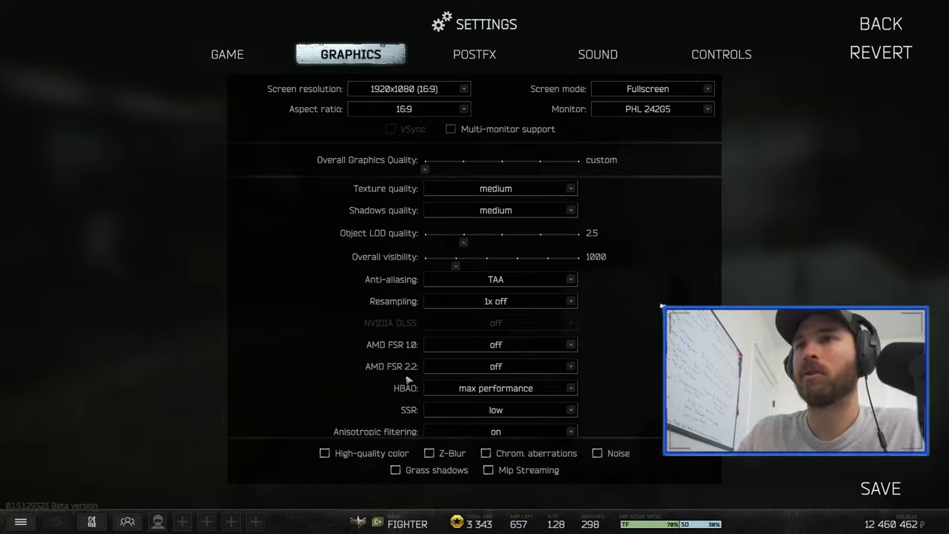
pyautogui.scroll(-3)
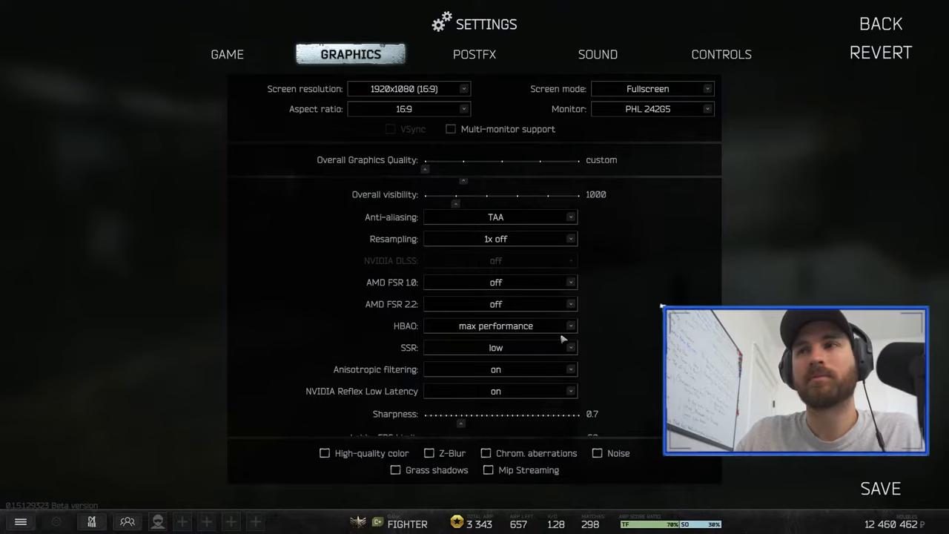
pyautogui.click(500, 326)
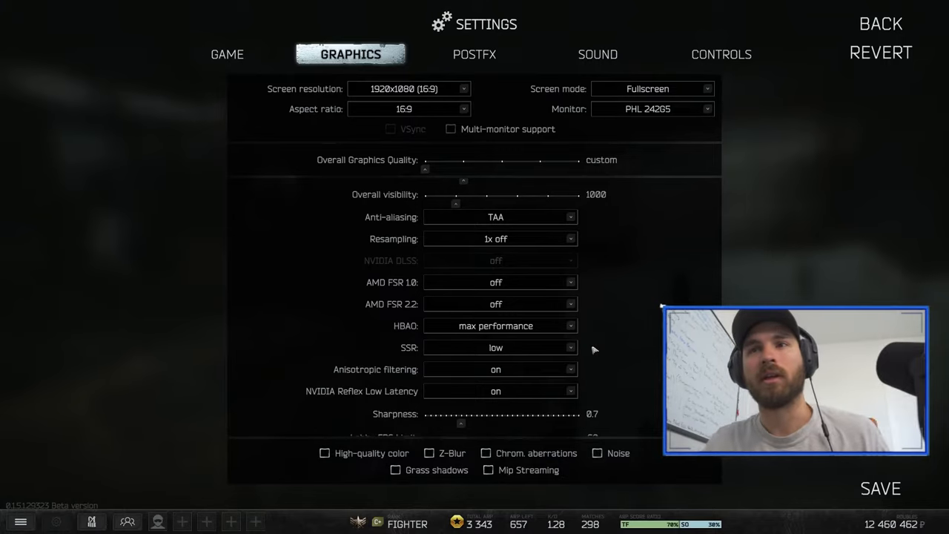
pyautogui.moveTo(521, 377)
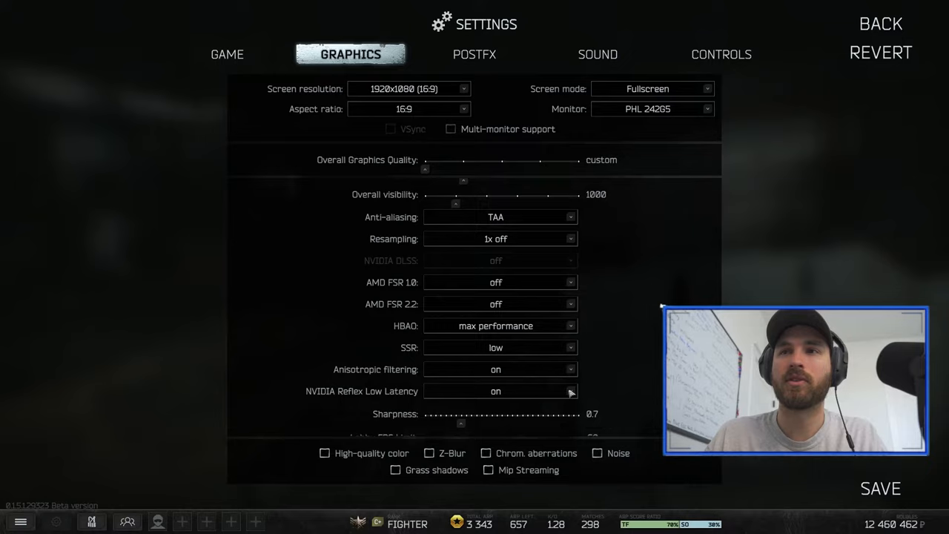
pyautogui.scroll(-3)
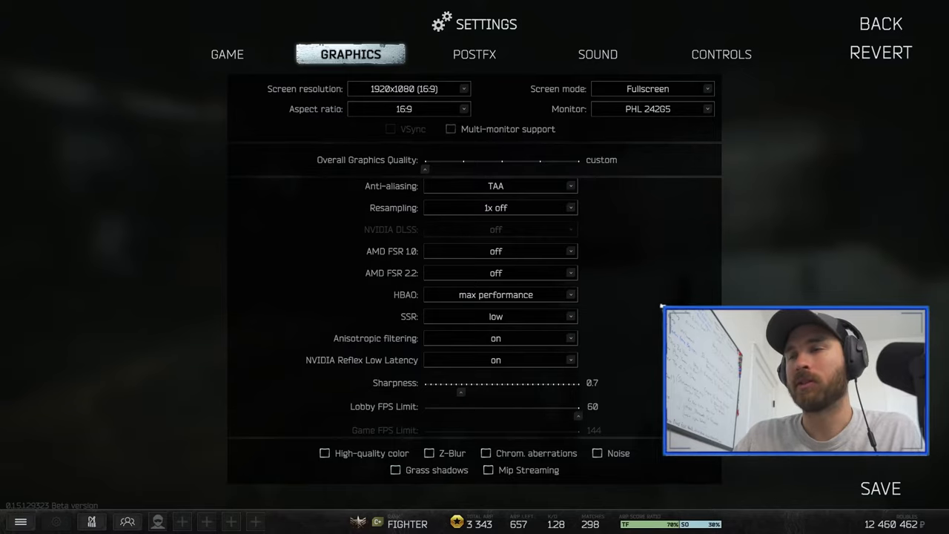
pyautogui.scroll(-3)
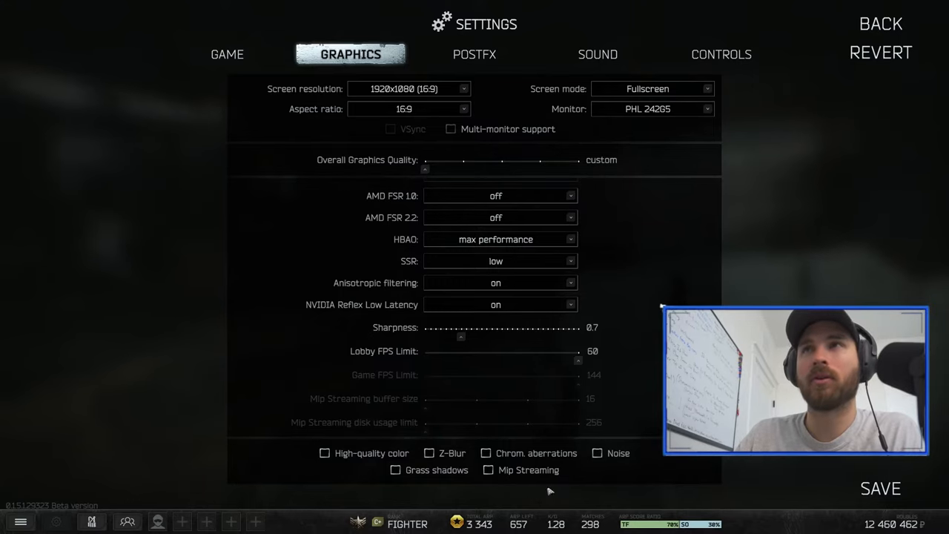
pyautogui.moveTo(380, 484)
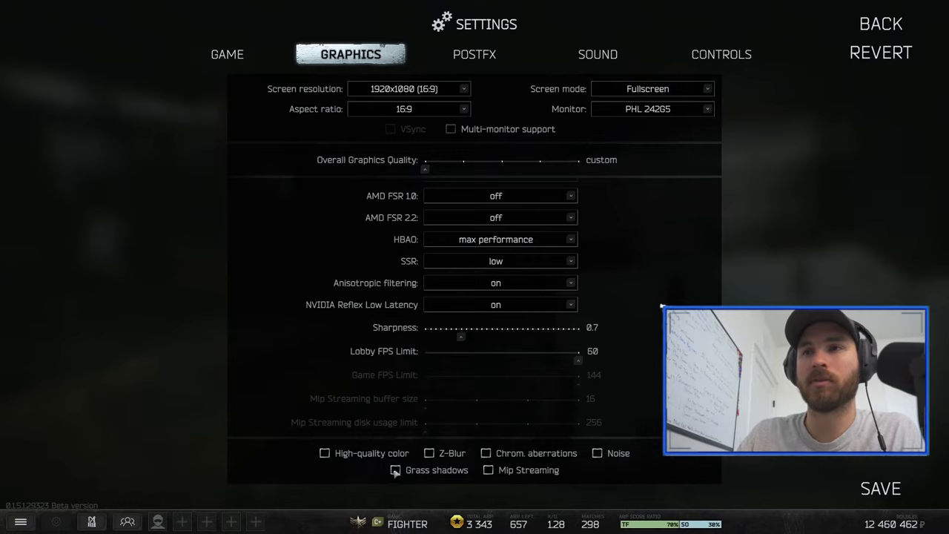
pyautogui.click(394, 469)
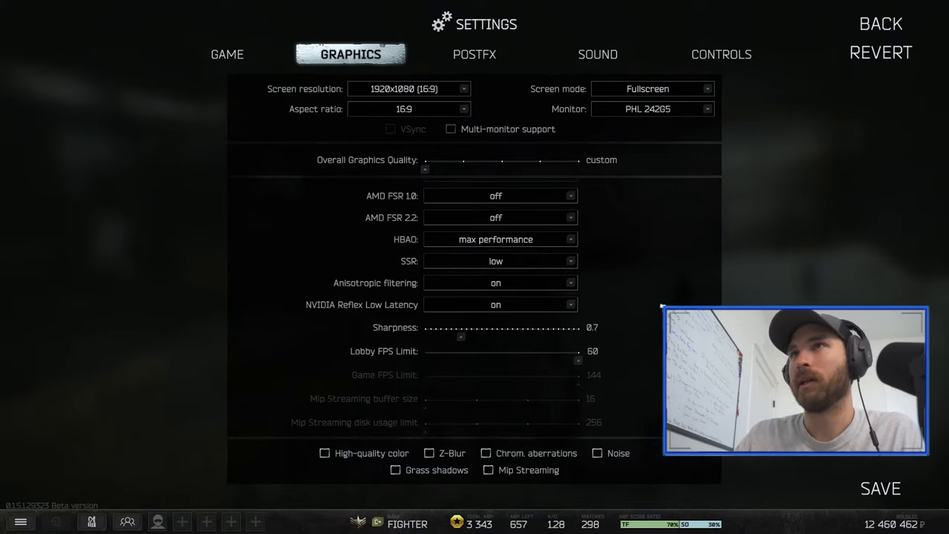